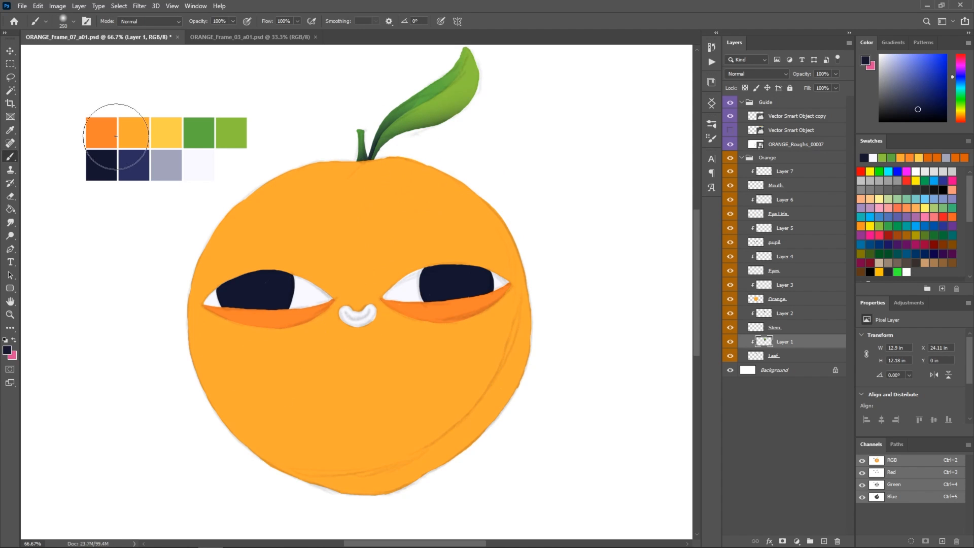
Paint soft shading and highlights onto the orange character in Frame 07 on clipped layers
left_click(11, 130)
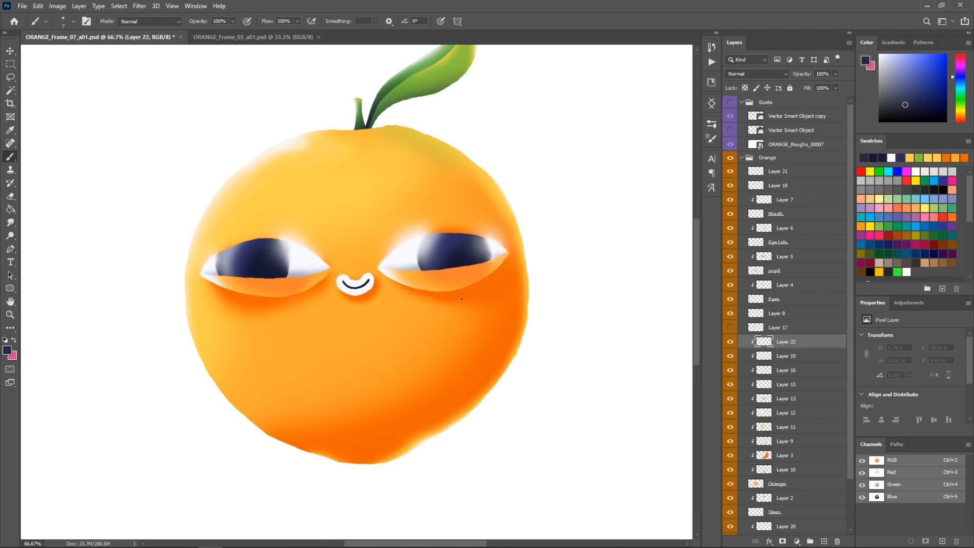
left_click(11, 129)
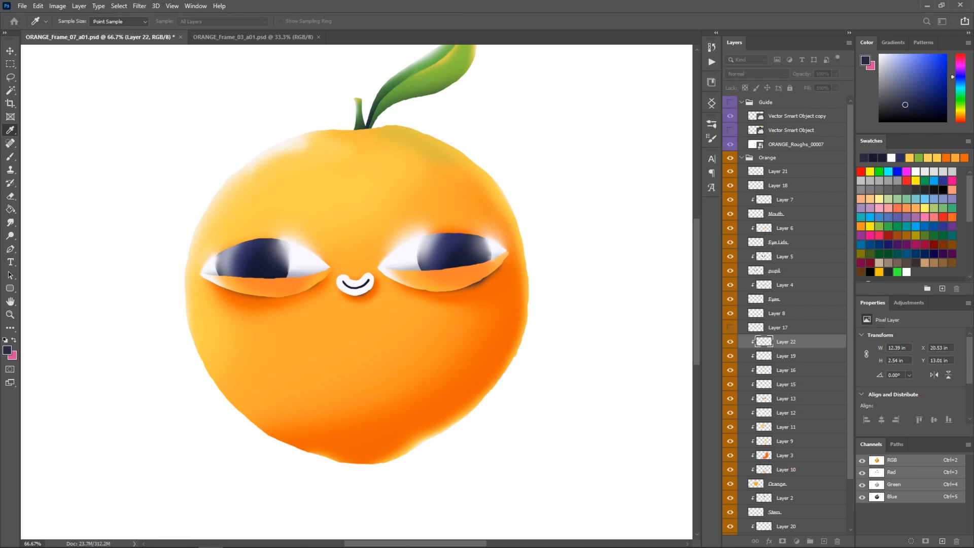
left_click(10, 182)
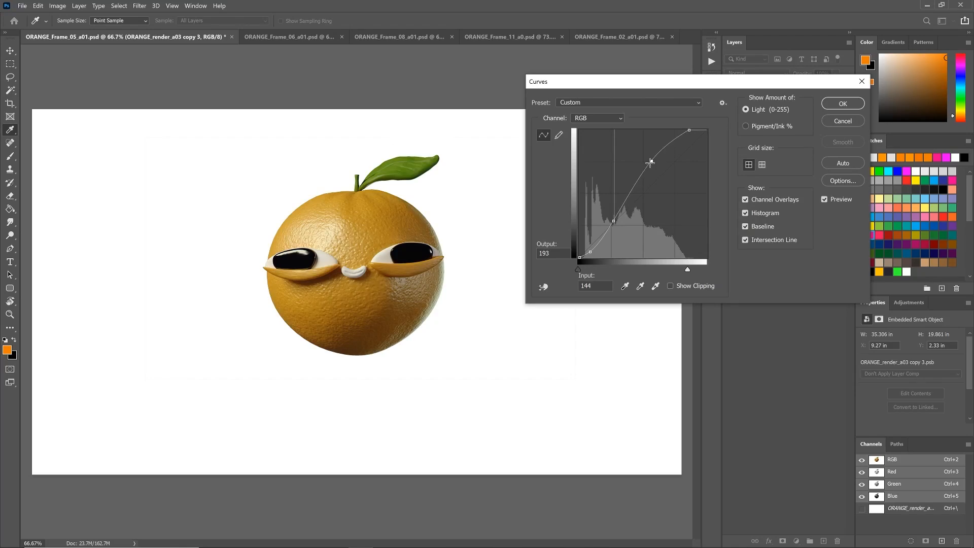
Review the Frame 06 and Frame 08 tabs and their Hue/Saturation and Curves smart filters
left_click(293, 36)
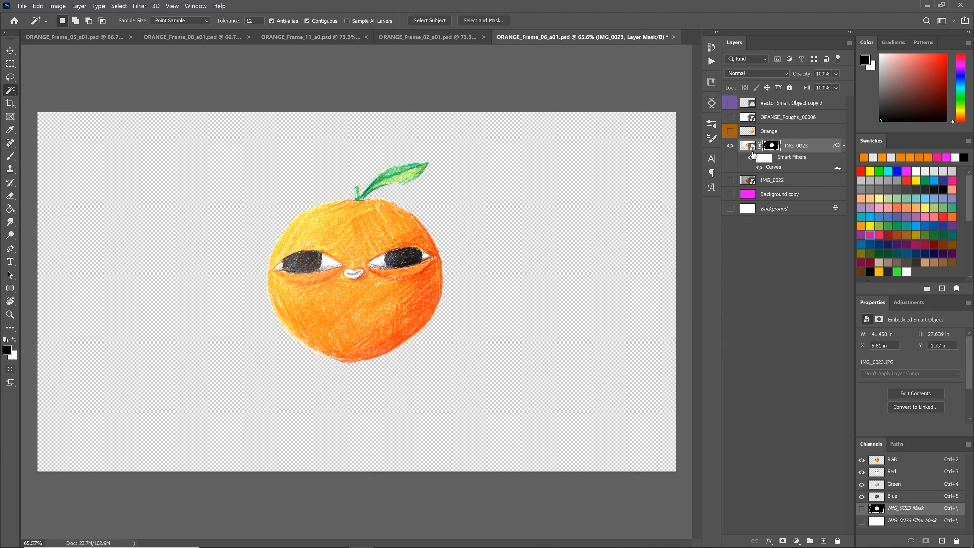
left_click(193, 37)
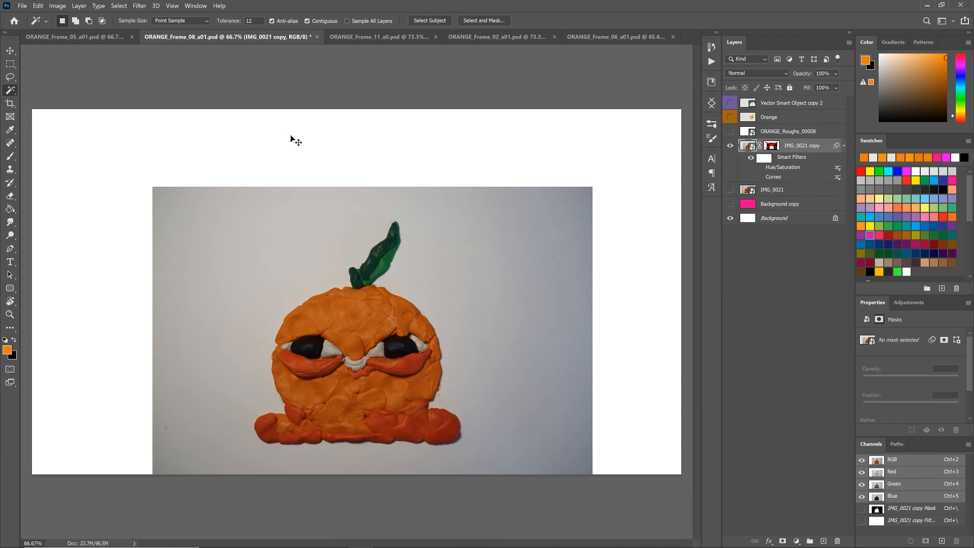